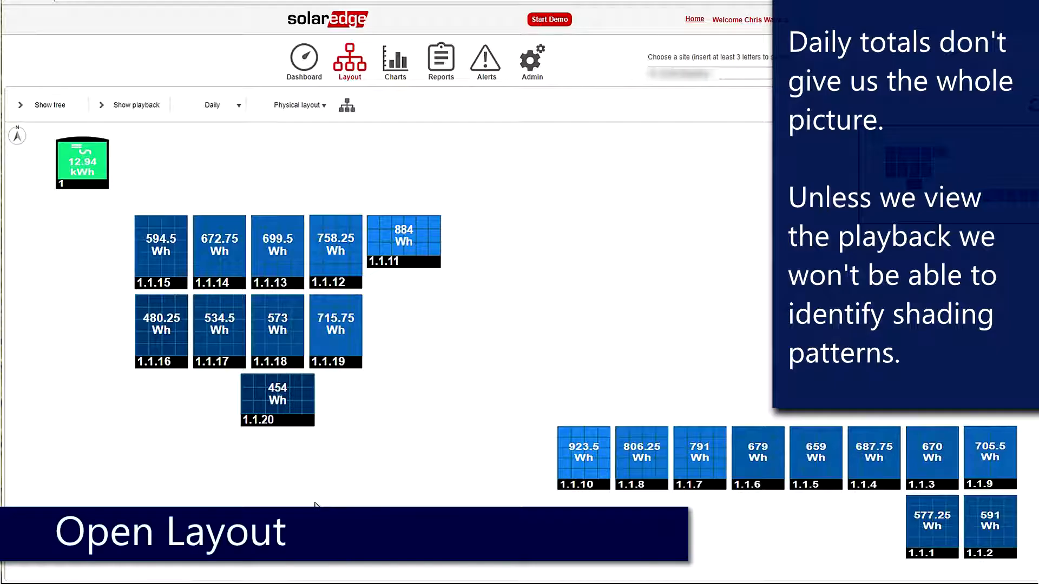
pyautogui.moveTo(361, 429)
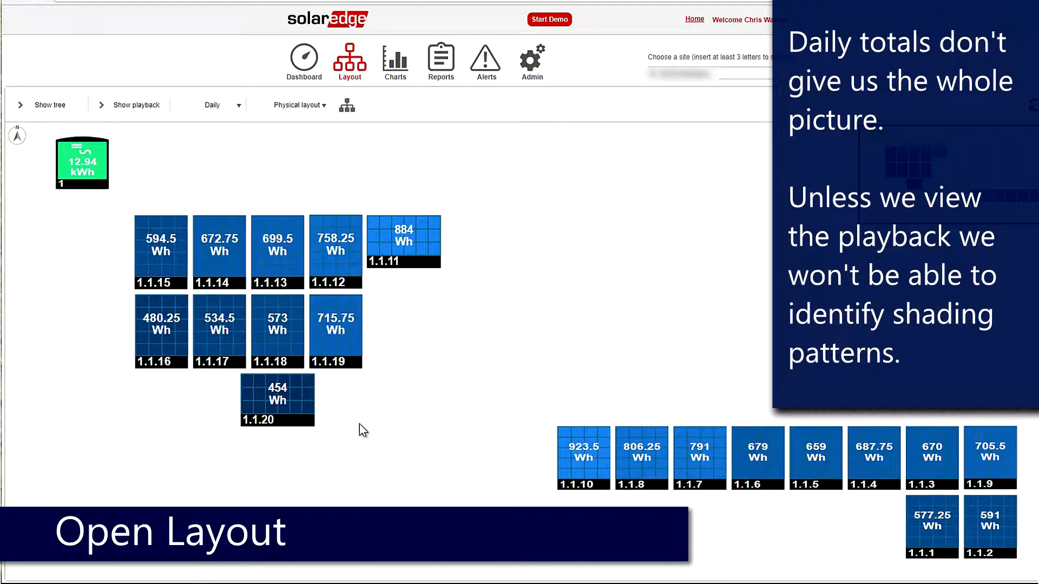
pyautogui.moveTo(219, 330)
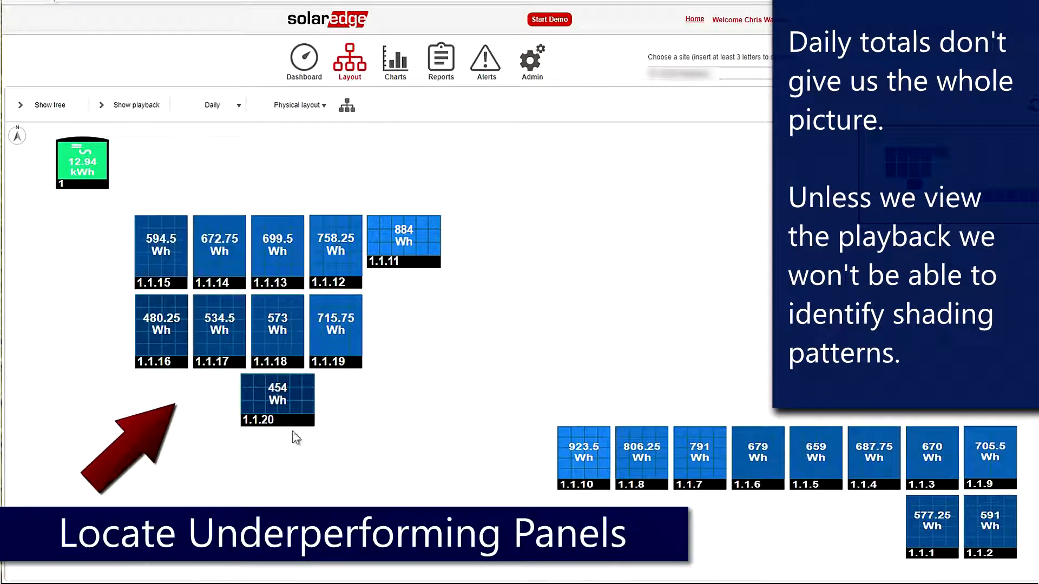
pyautogui.moveTo(393, 184)
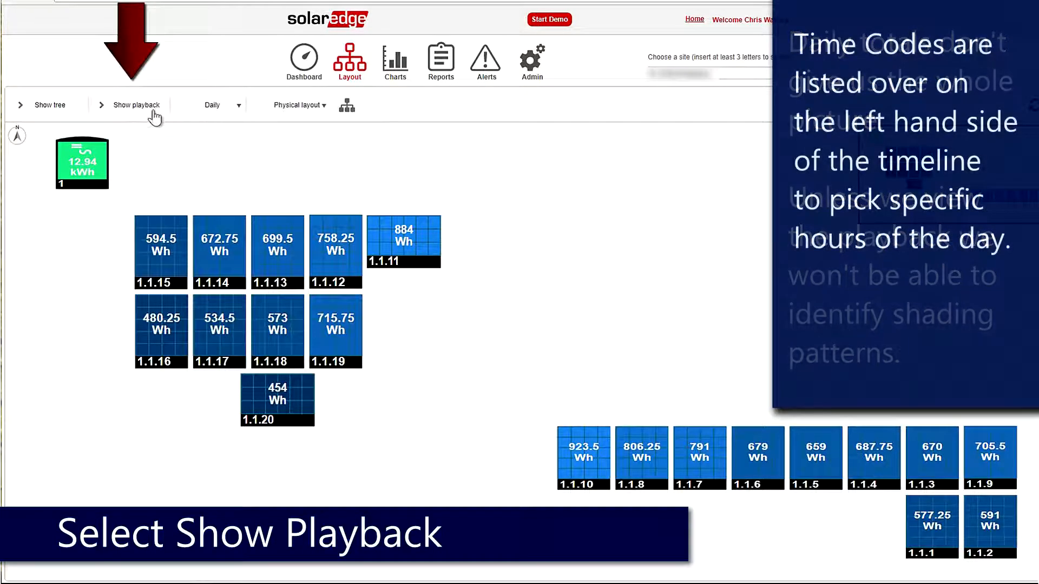
# Step: Show the daily playback, play and pause it, then jump to 12:15 and 11:00
pyautogui.click(137, 104)
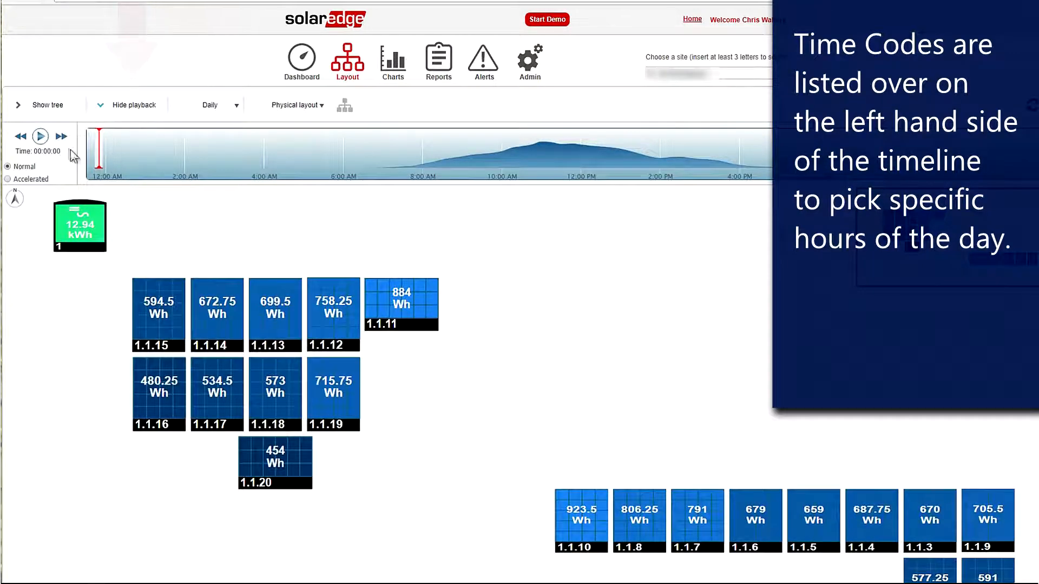
pyautogui.click(40, 136)
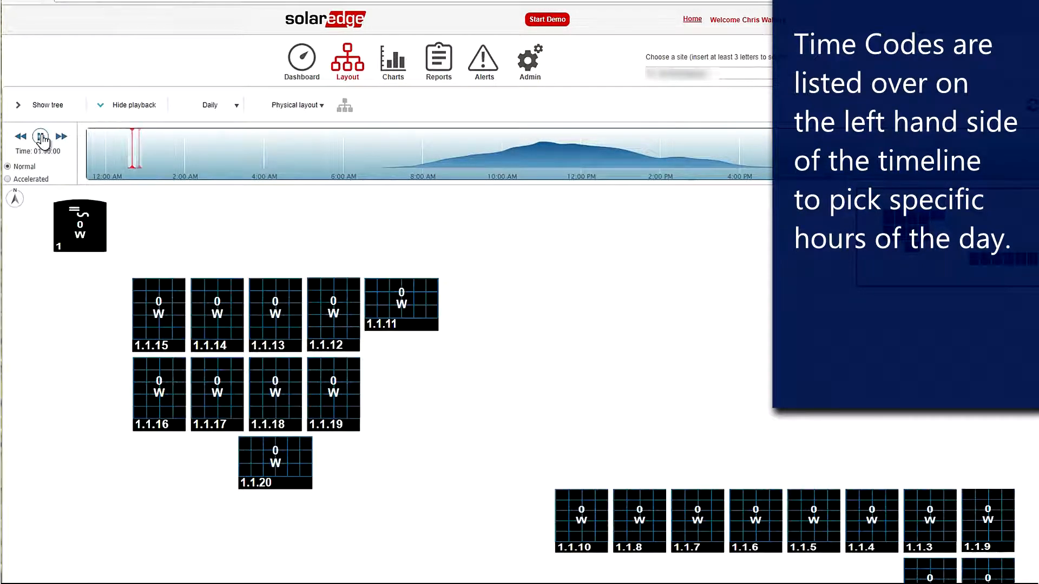
pyautogui.click(40, 136)
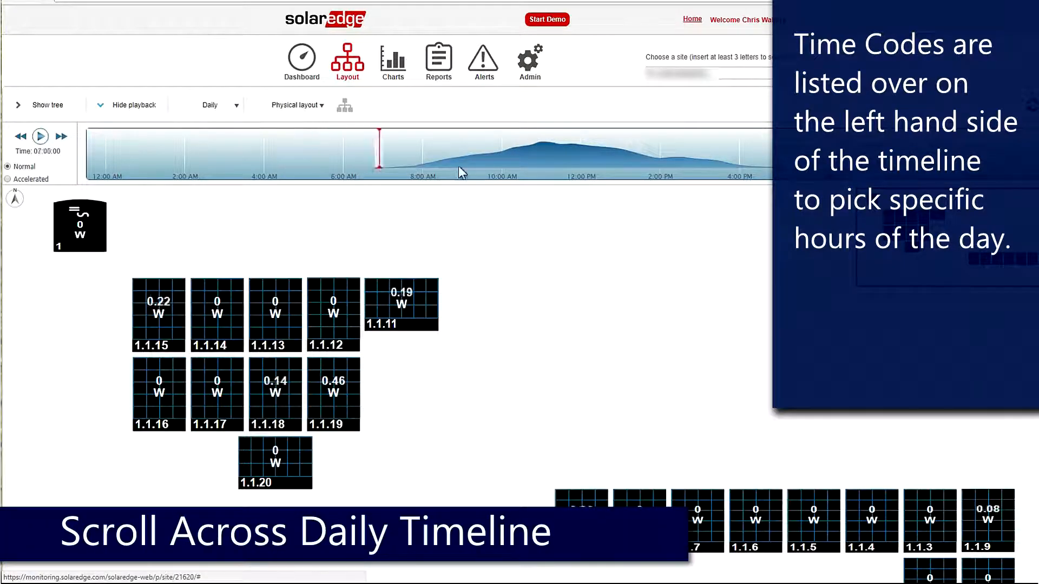
pyautogui.click(608, 152)
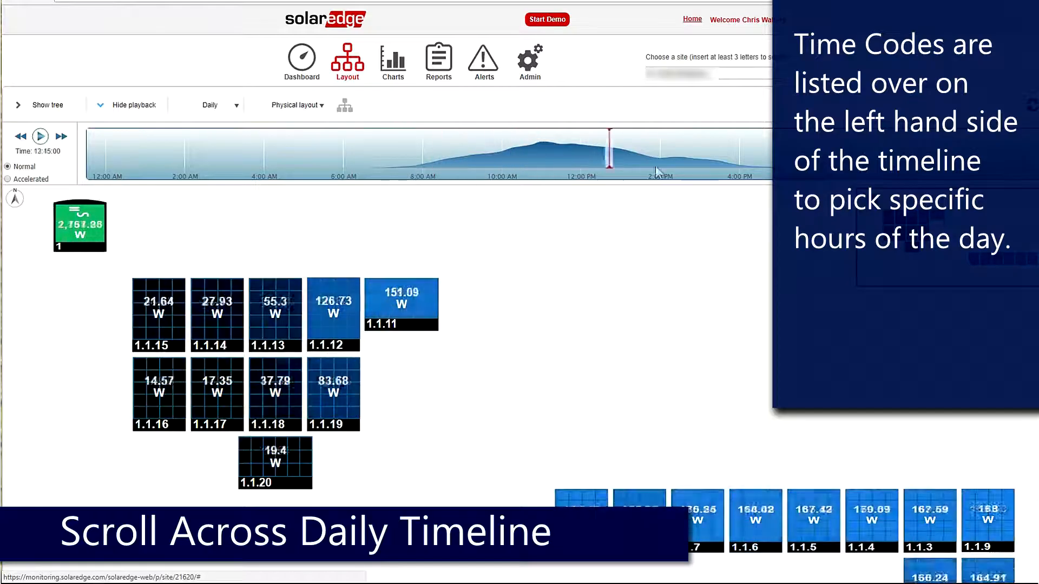
pyautogui.click(469, 153)
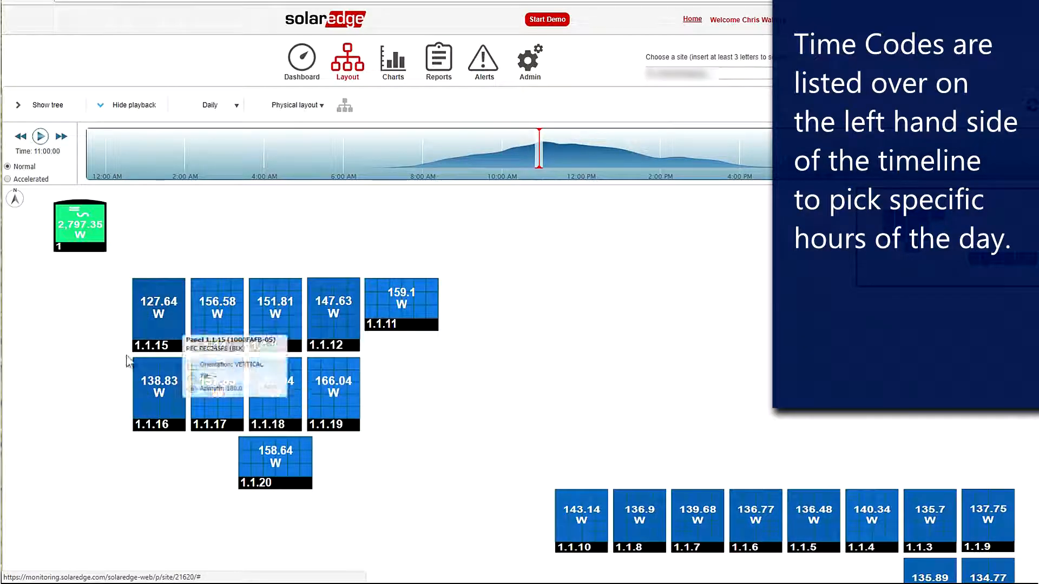
pyautogui.moveTo(275, 441)
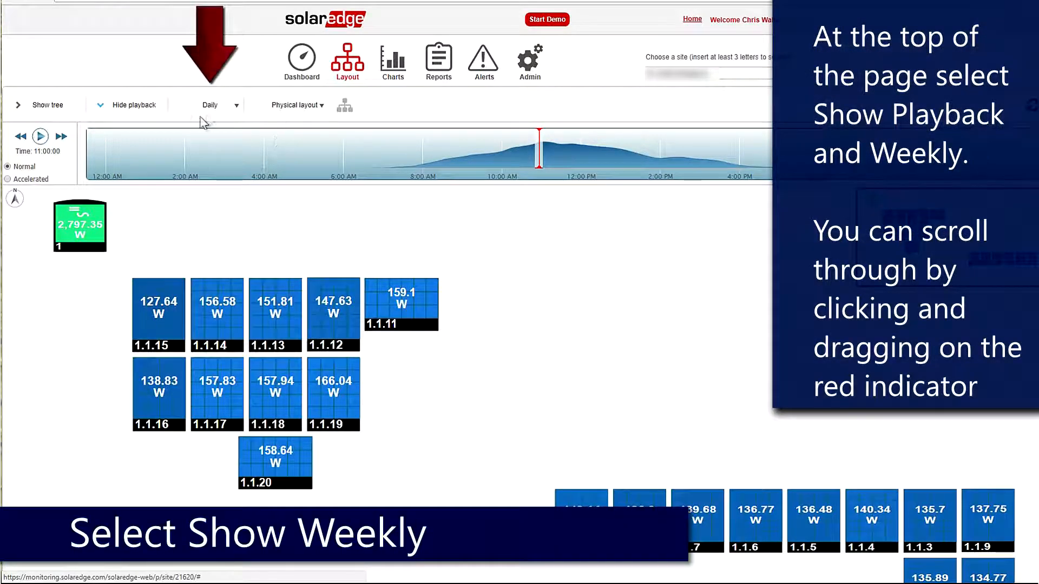
# Step: Set the playback period to Weekly and scrub from 01/15 to 06:15 on 01/16
pyautogui.click(219, 104)
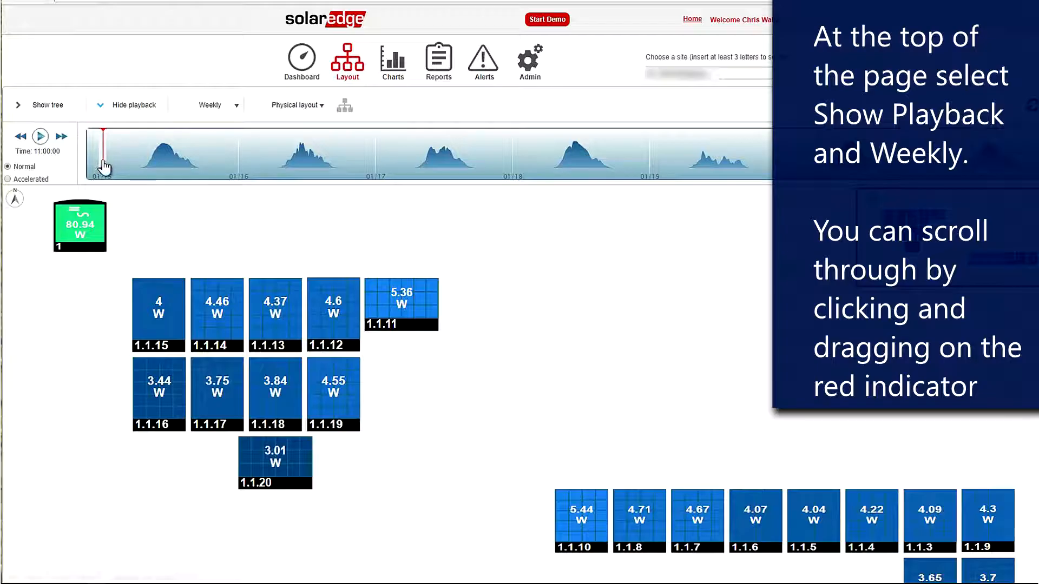
pyautogui.moveTo(103, 152); pyautogui.dragTo(150, 152)
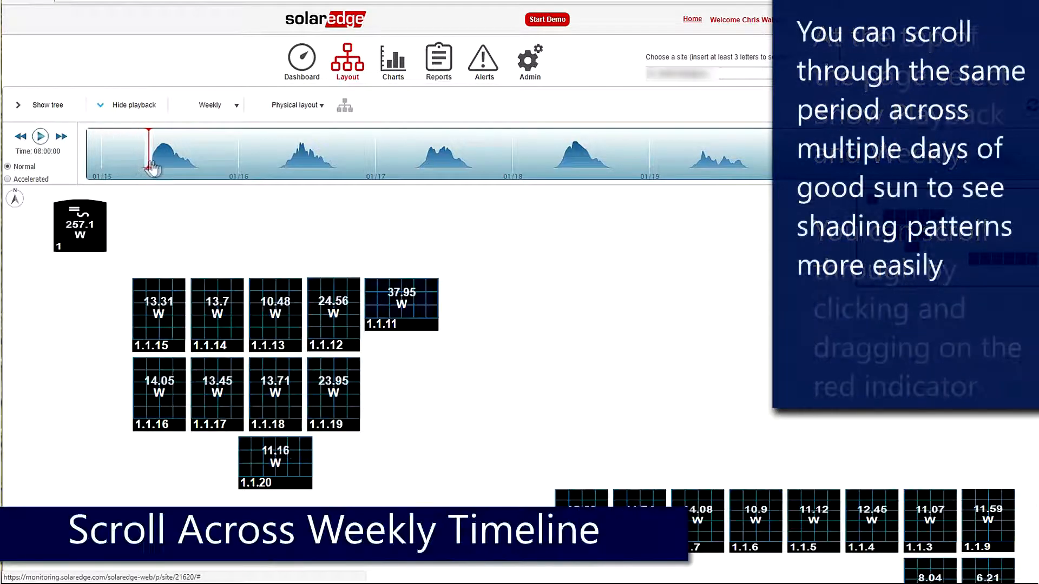
pyautogui.moveTo(147, 156); pyautogui.dragTo(174, 156)
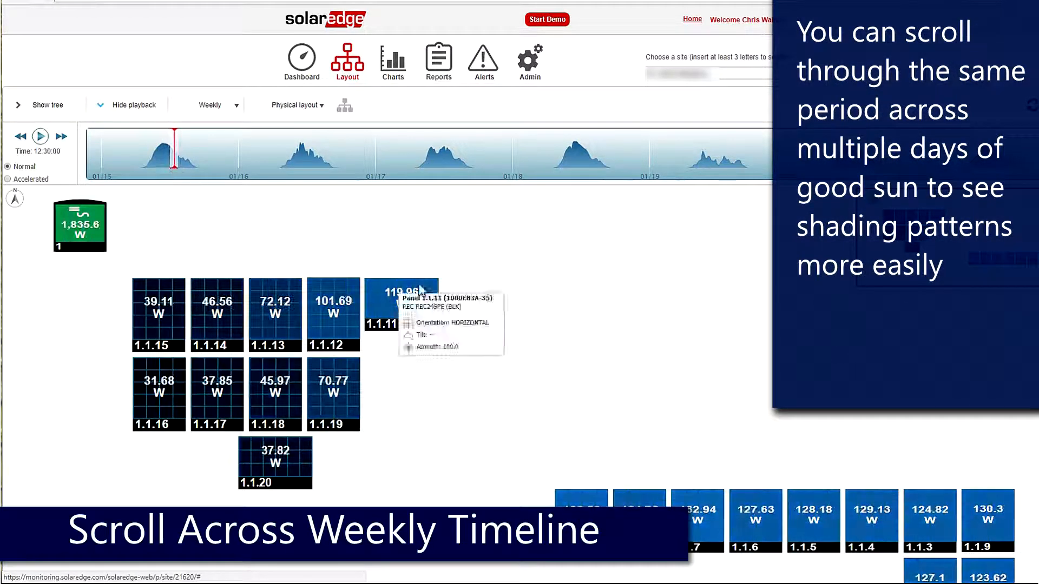
pyautogui.moveTo(175, 162)
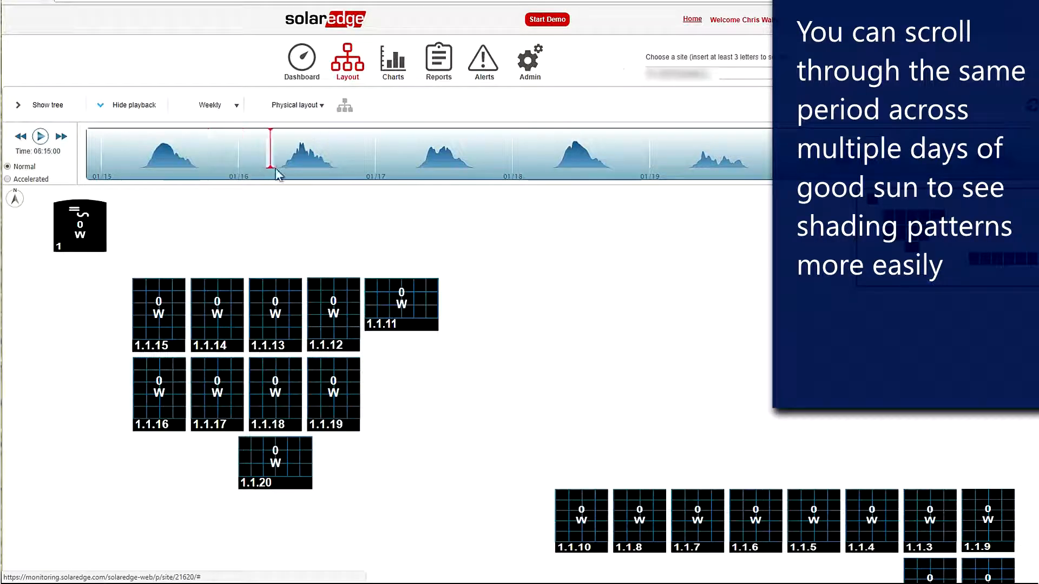
# Step: Jump the weekly playback to 10:30 on 01/18 to compare panels
pyautogui.click(564, 155)
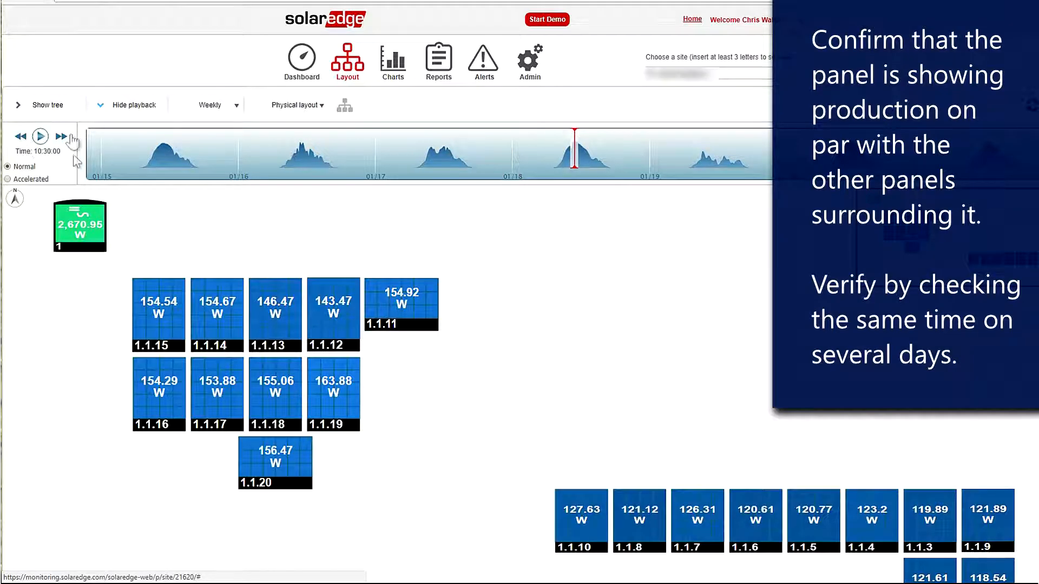
pyautogui.moveTo(288, 469)
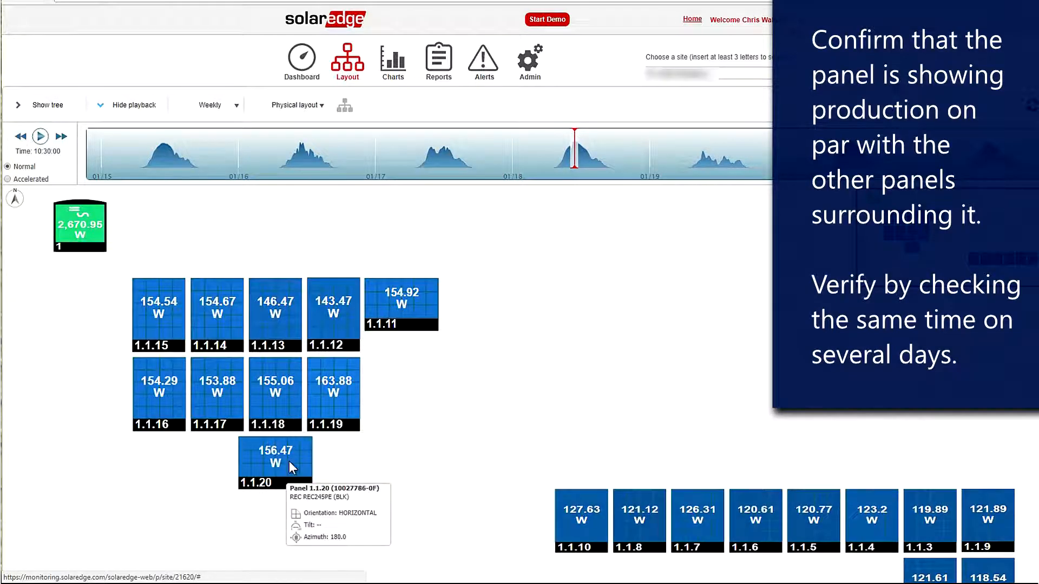
pyautogui.moveTo(159, 345)
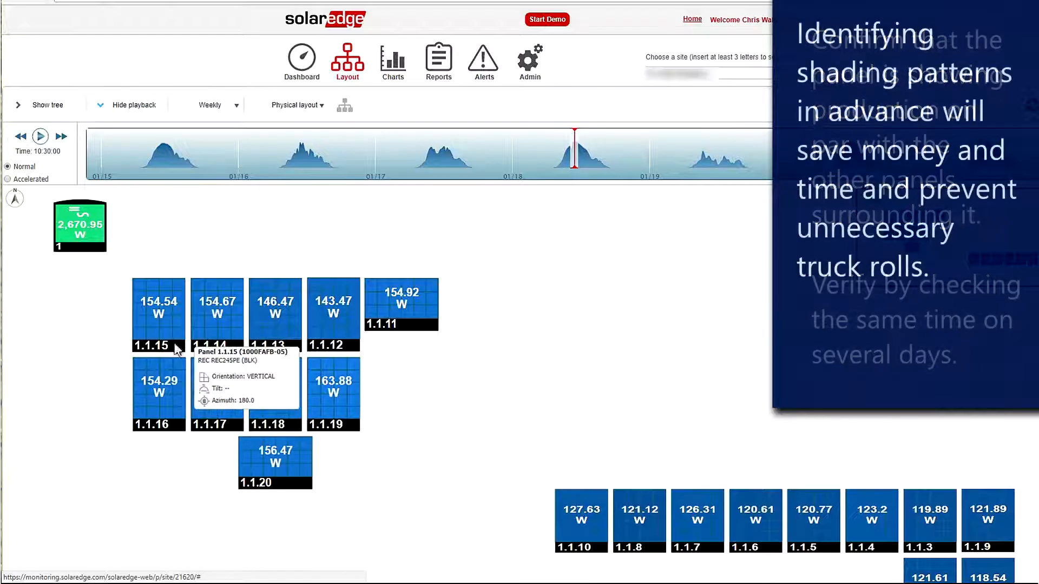
# Step: View playback at 20:45 on 01/17, then step 01/18 through 10:30 to 10:45
pyautogui.click(495, 153)
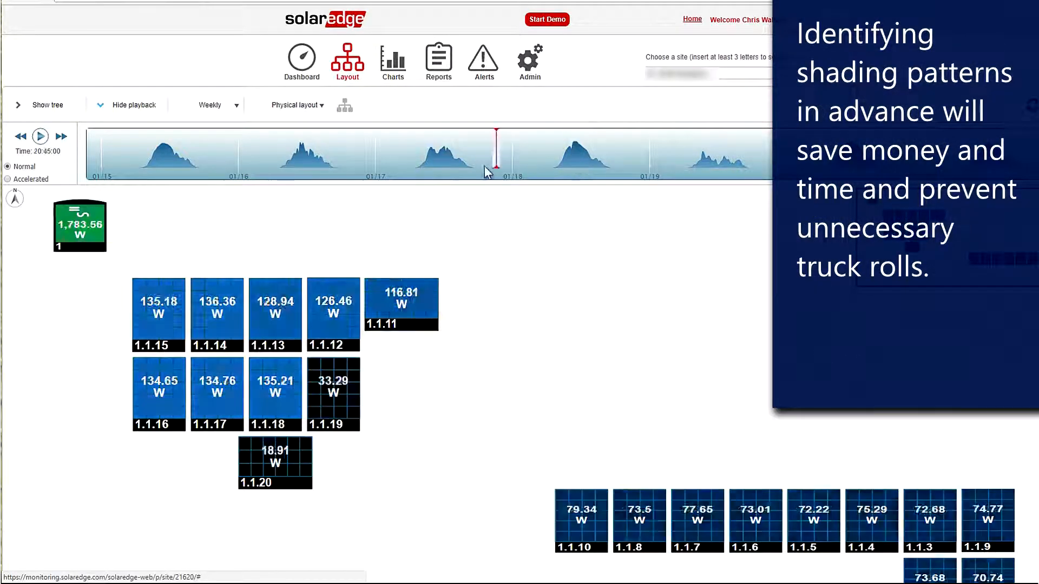
pyautogui.click(159, 156)
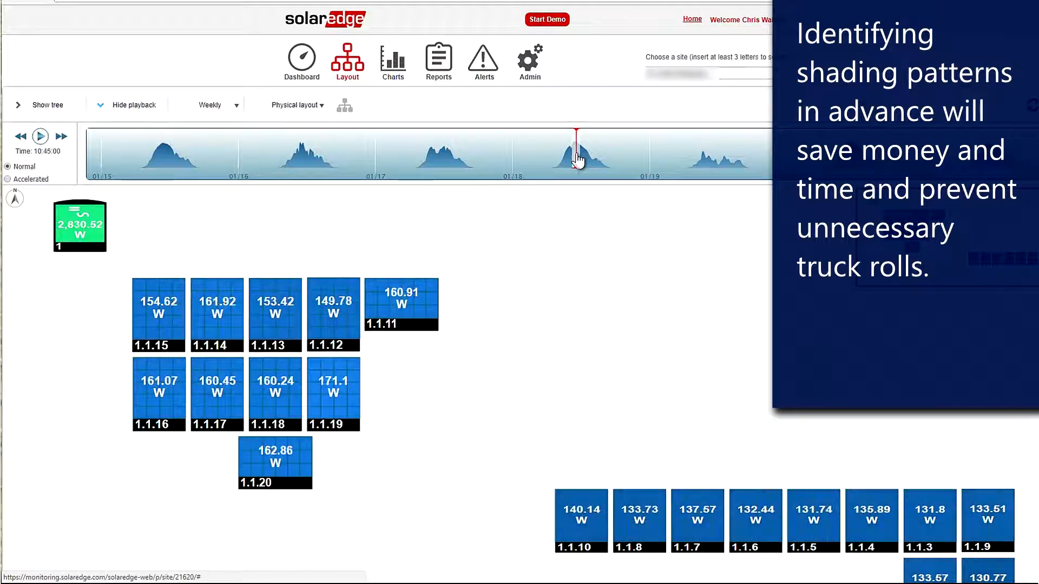
pyautogui.moveTo(553, 162)
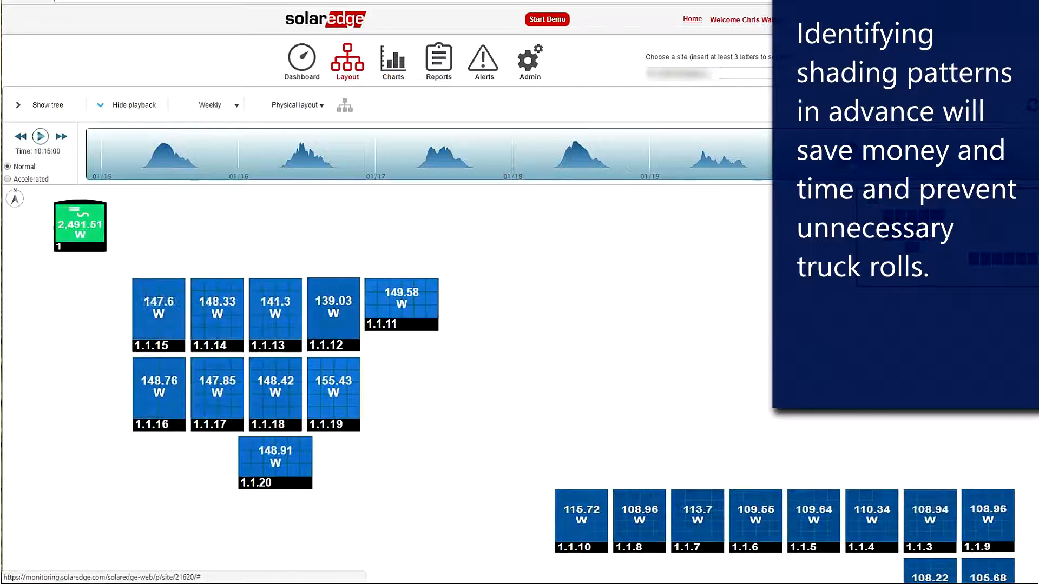
pyautogui.click(40, 136)
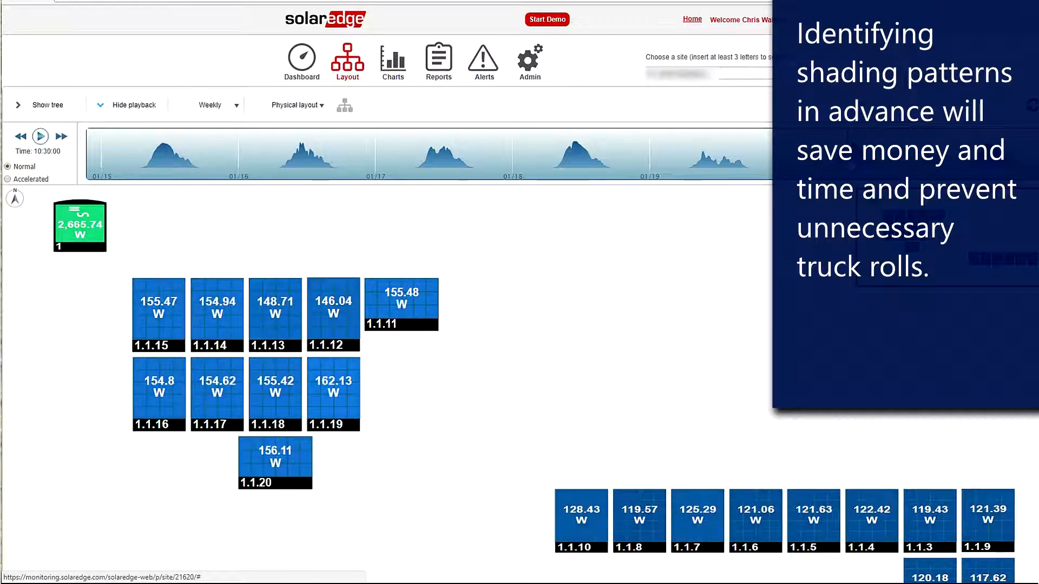
pyautogui.click(39, 136)
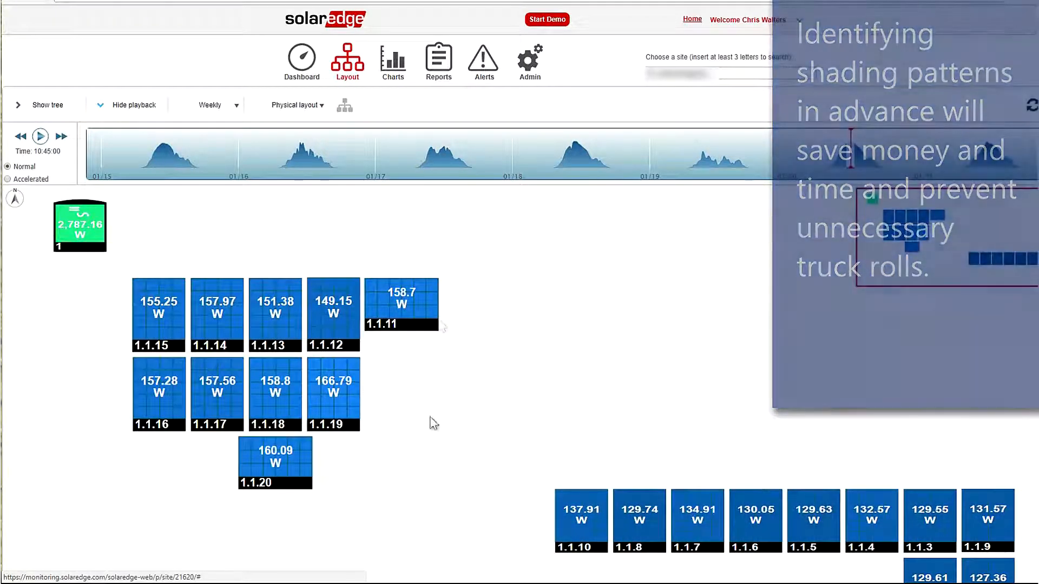